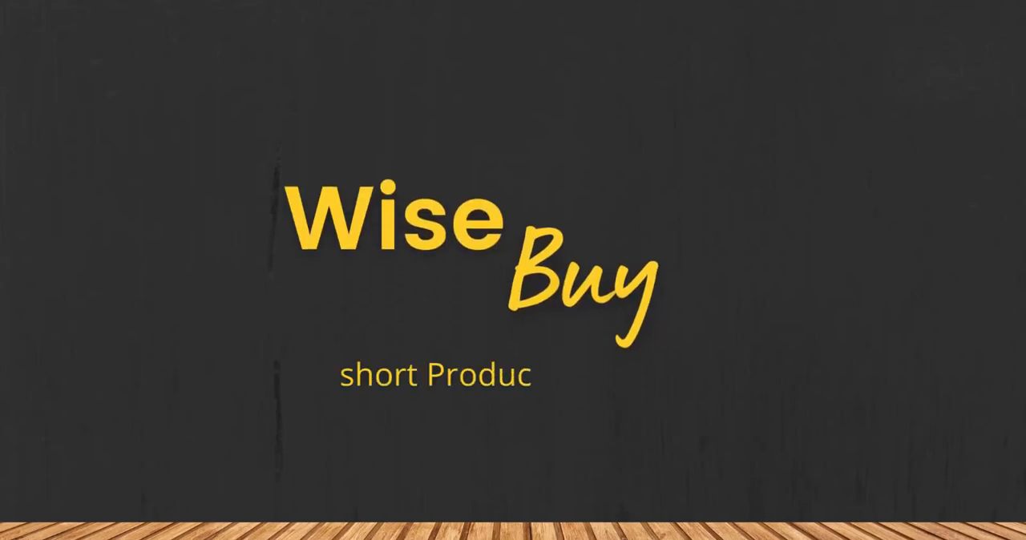
{"action": "type", "text": "ts Reviews"}
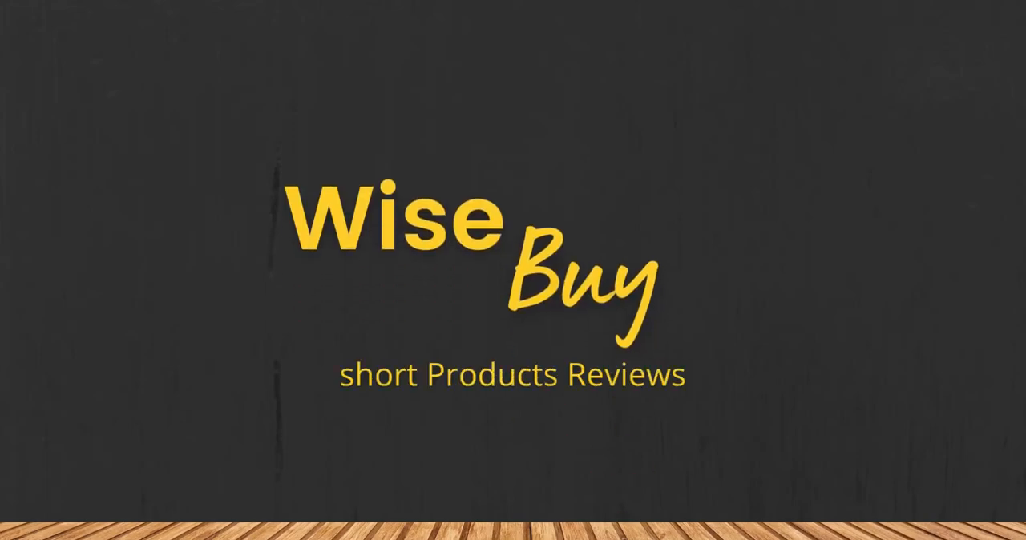
{"action": "type", "text": "We Are going to re"}
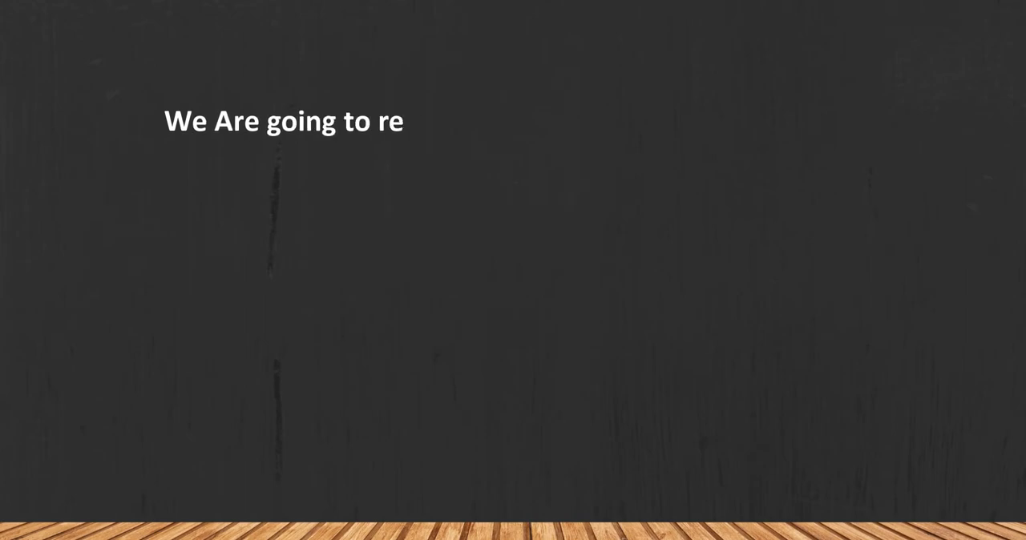
{"action": "type", "text": "view the Top 3 Best Digital Luggage"}
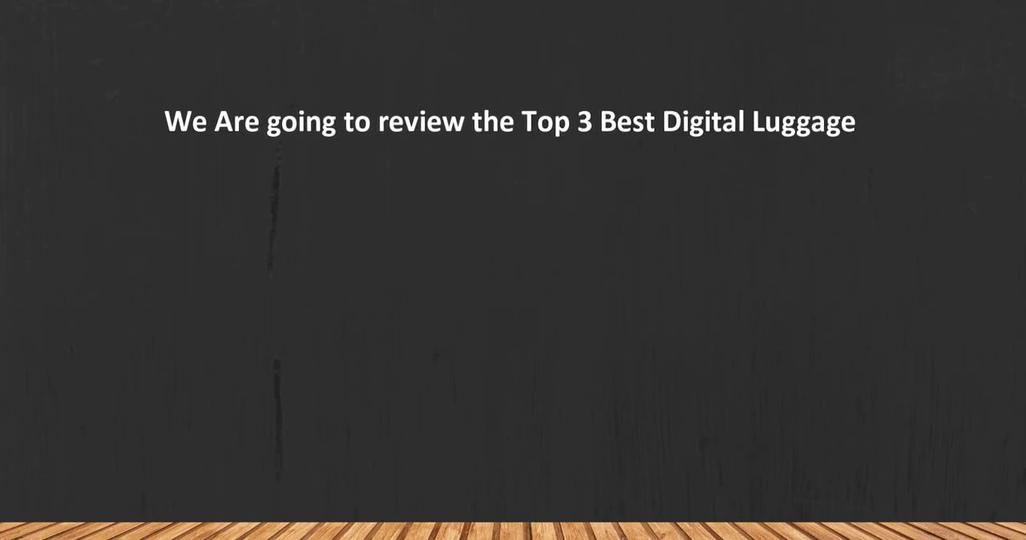
{"action": "type", "text": "Scales that you can choose the righ"}
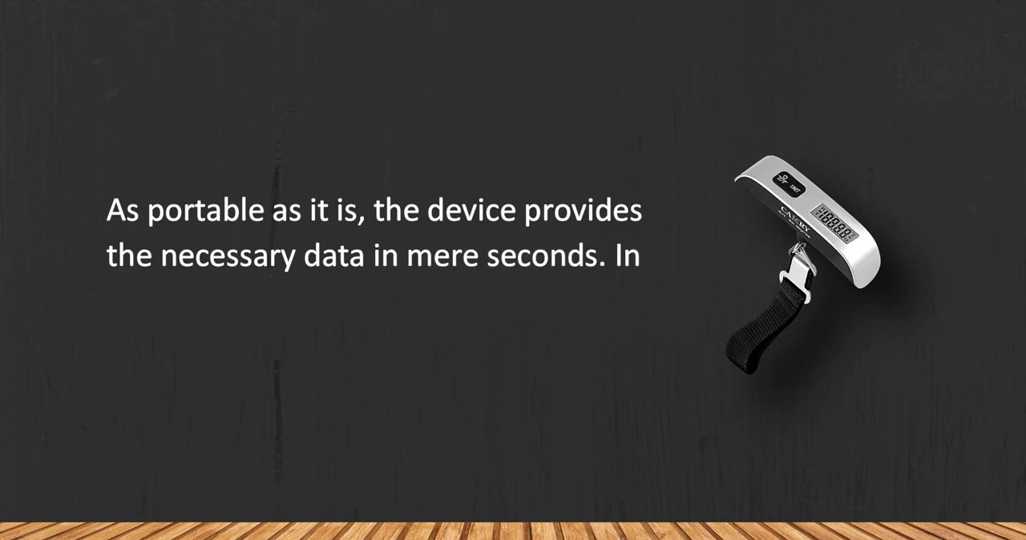
{"action": "type", "text": "addition to the weight of your suitc"}
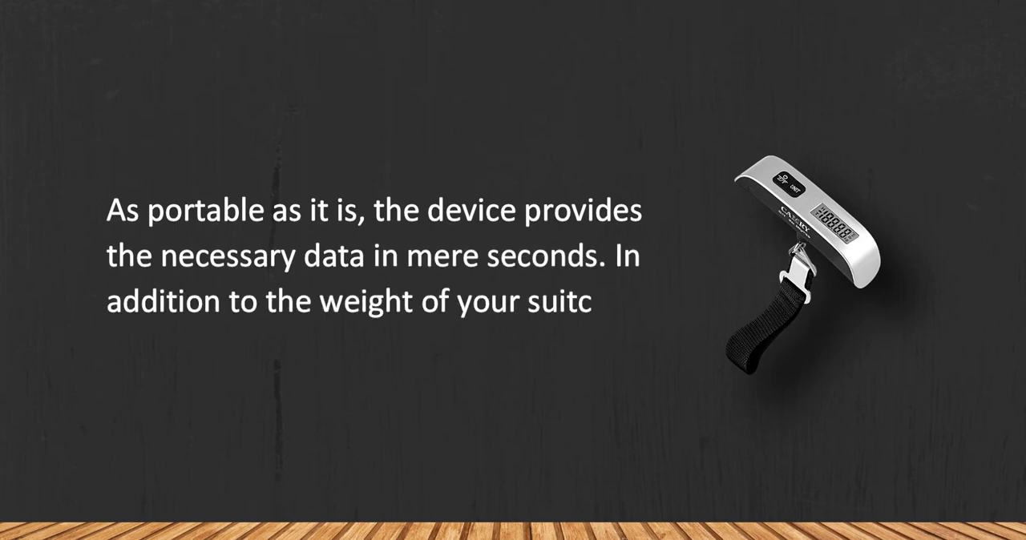
{"action": "type", "text": "ase, it also measures the ambient t"}
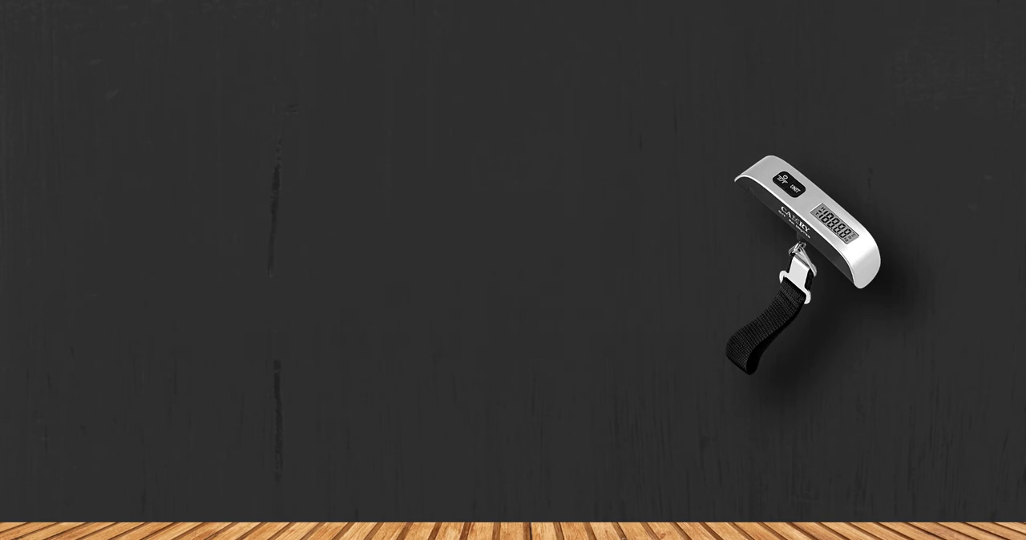
{"action": "type", "text": "The measurements taken wi"}
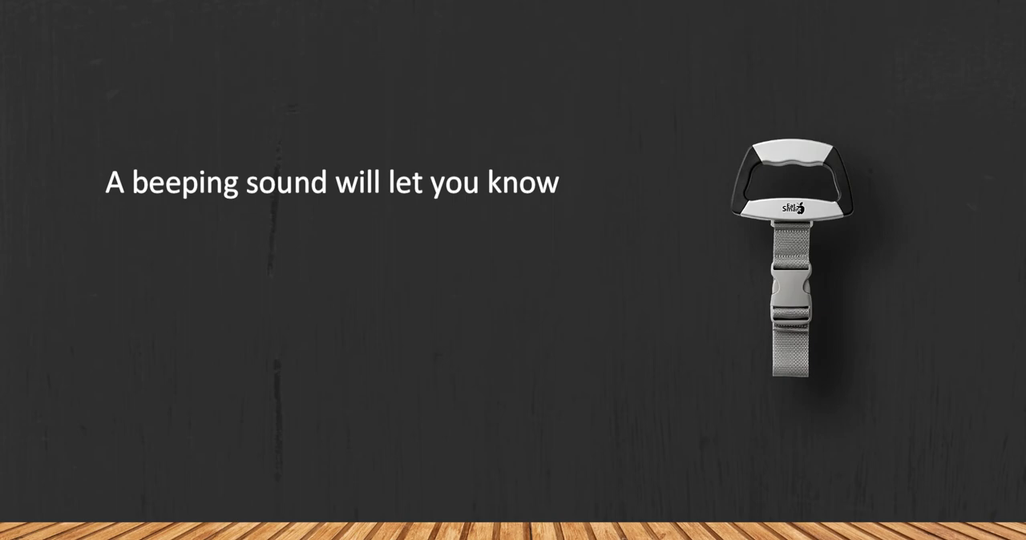
{"action": "type", "text": "when the measurement is taken. Besi"}
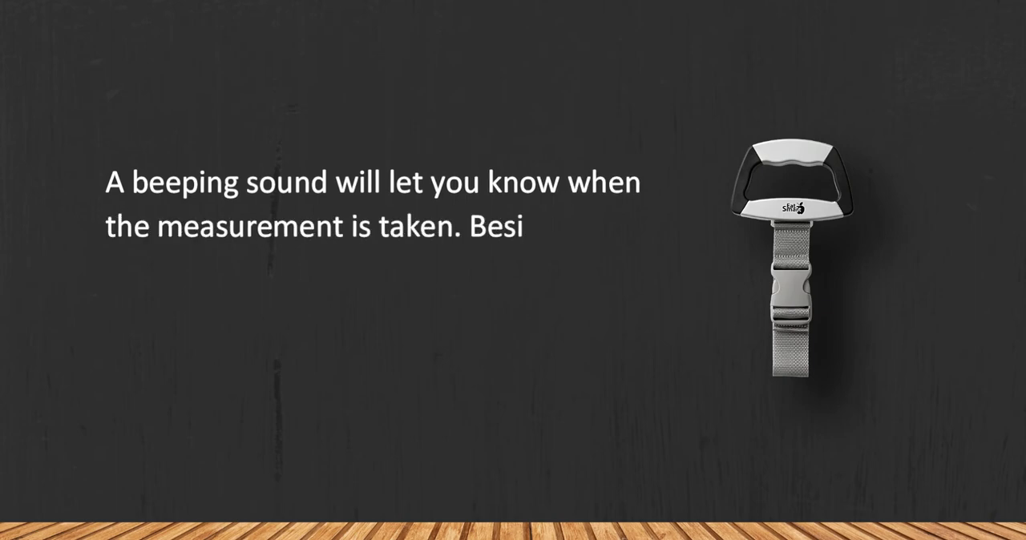
{"action": "type", "text": "des, the readings remain on the scre"}
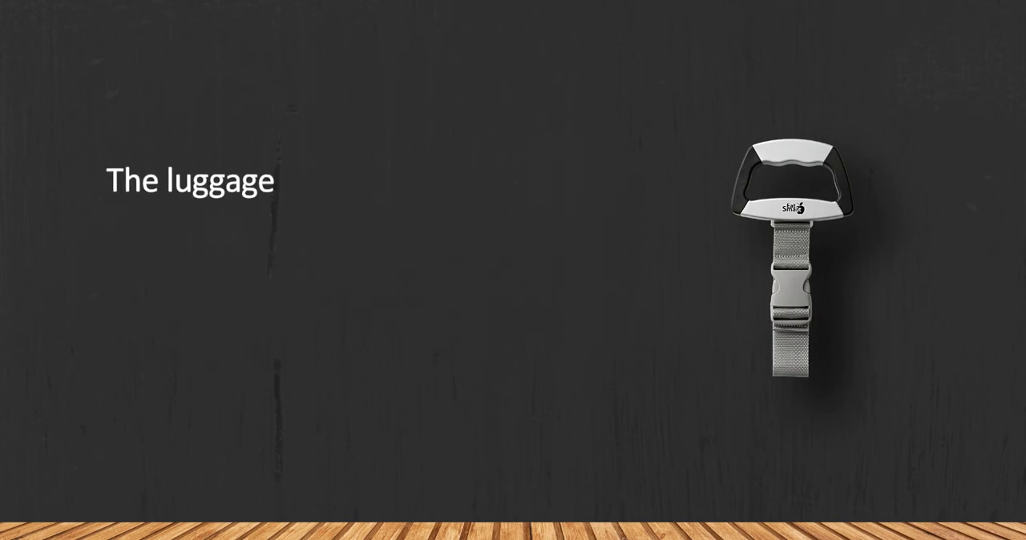
{"action": "type", "text": "scale has an easy-to-read backlit dis"}
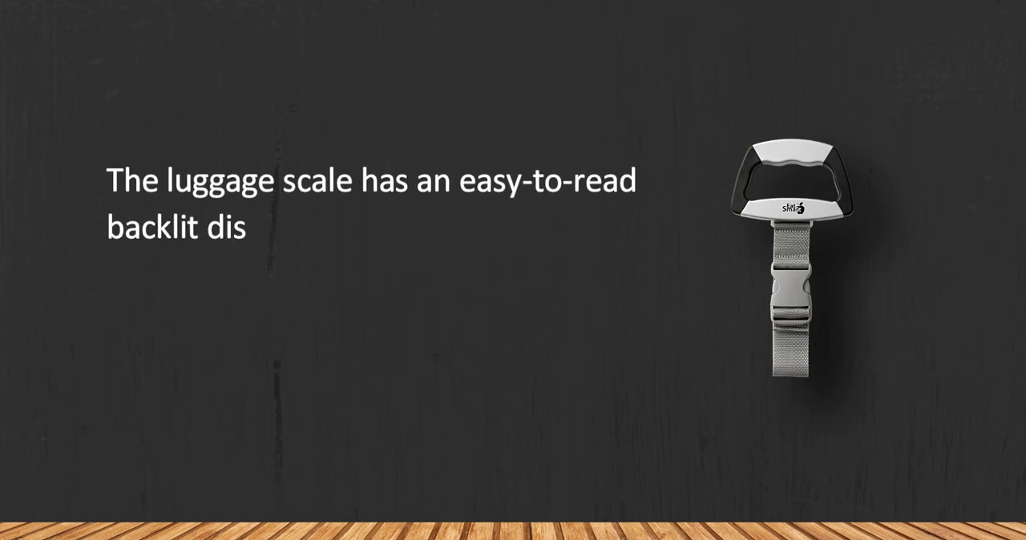
{"action": "type", "text": "play; it boasts auto-off and auto-ca"}
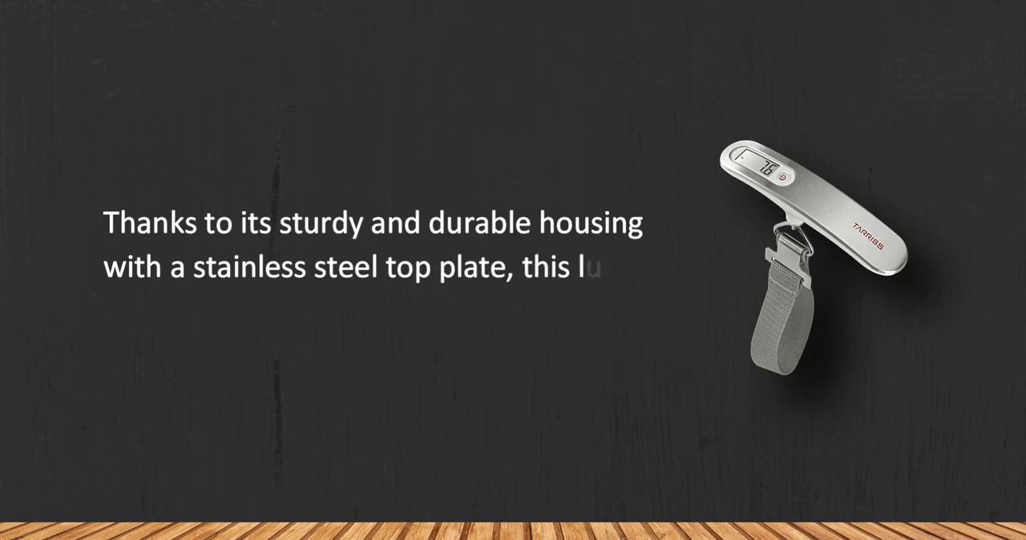
{"action": "type", "text": "luggage scale will serve you for a l"}
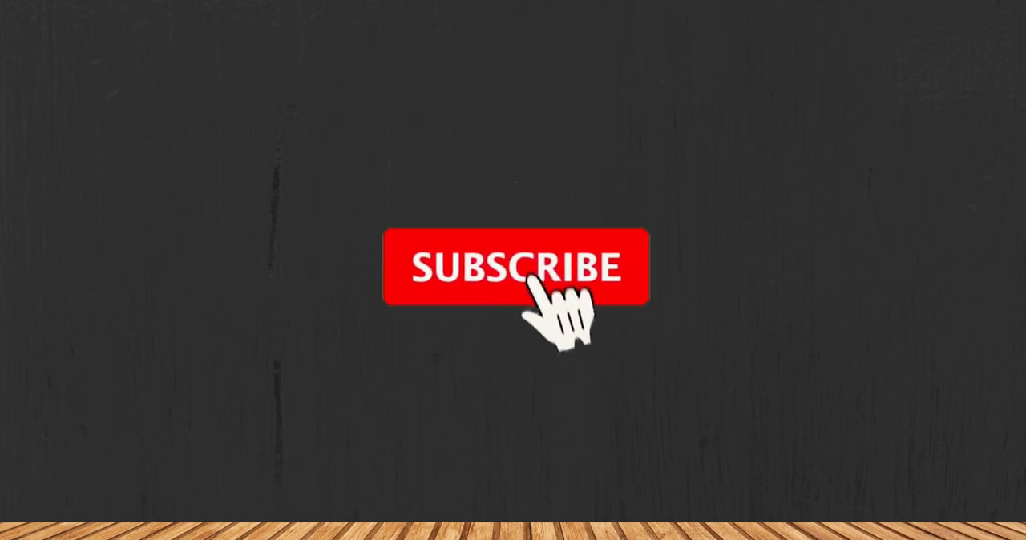
{"action": "left_click", "coordinate": [516, 266]}
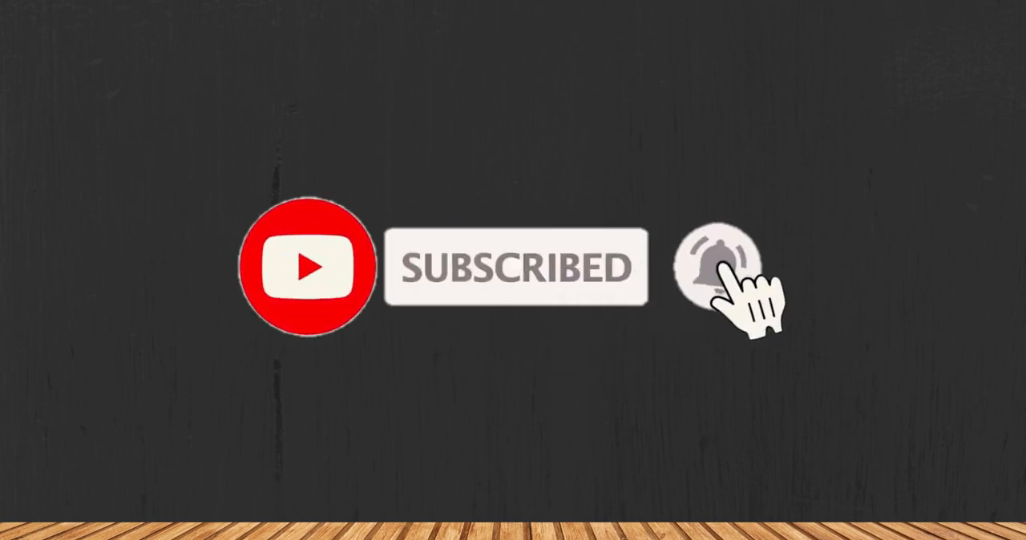